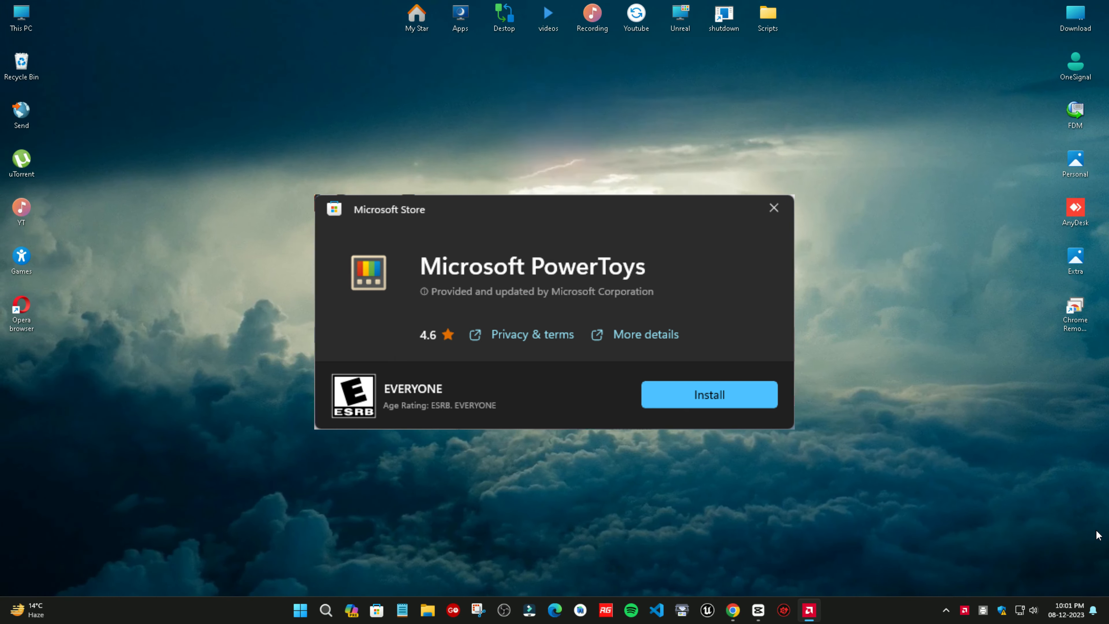
Step: Begin installing Microsoft PowerToys from its Microsoft Store page
{"action": "left_click", "coordinate": [772, 208]}
{"action": "type", "text": "regedit"}
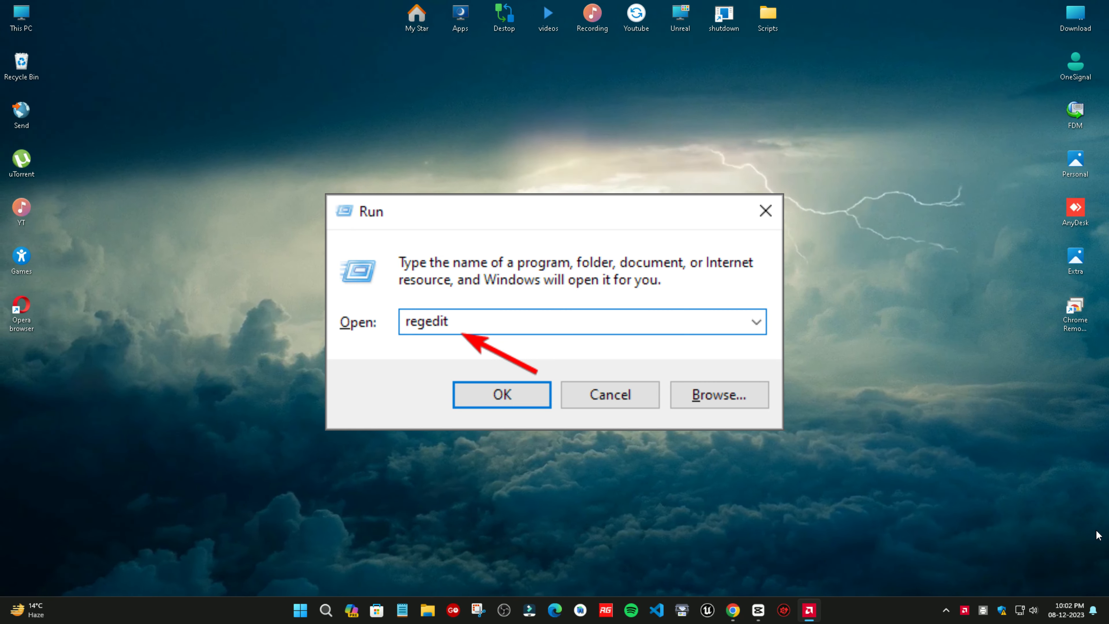
Step: Launch the Registry Editor from the Run dialog with the regedit command
{"action": "left_click", "coordinate": [501, 394]}
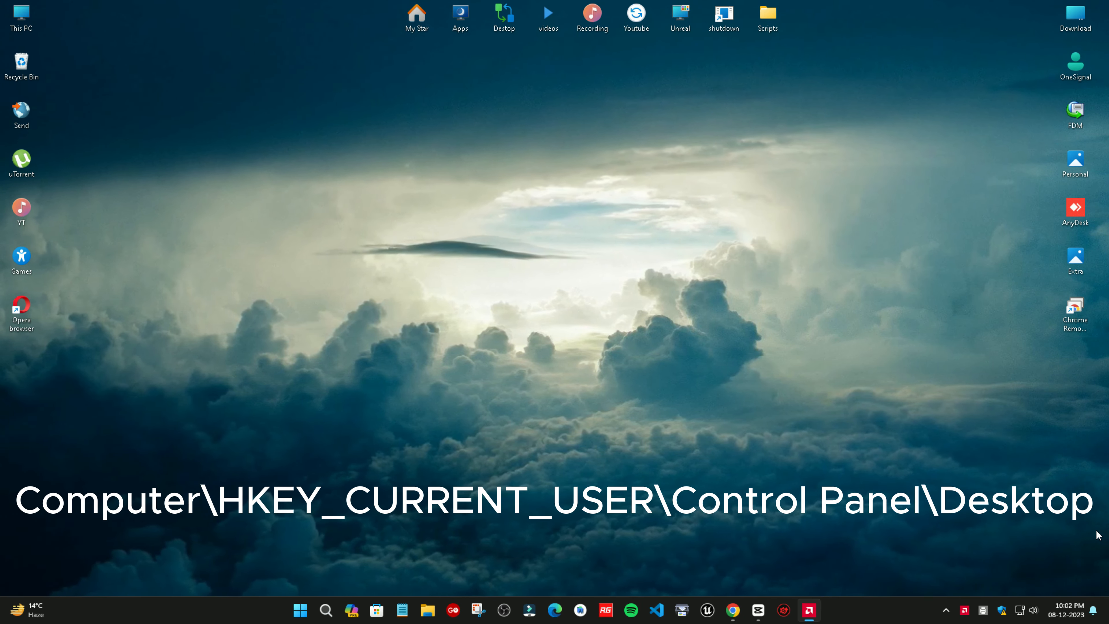